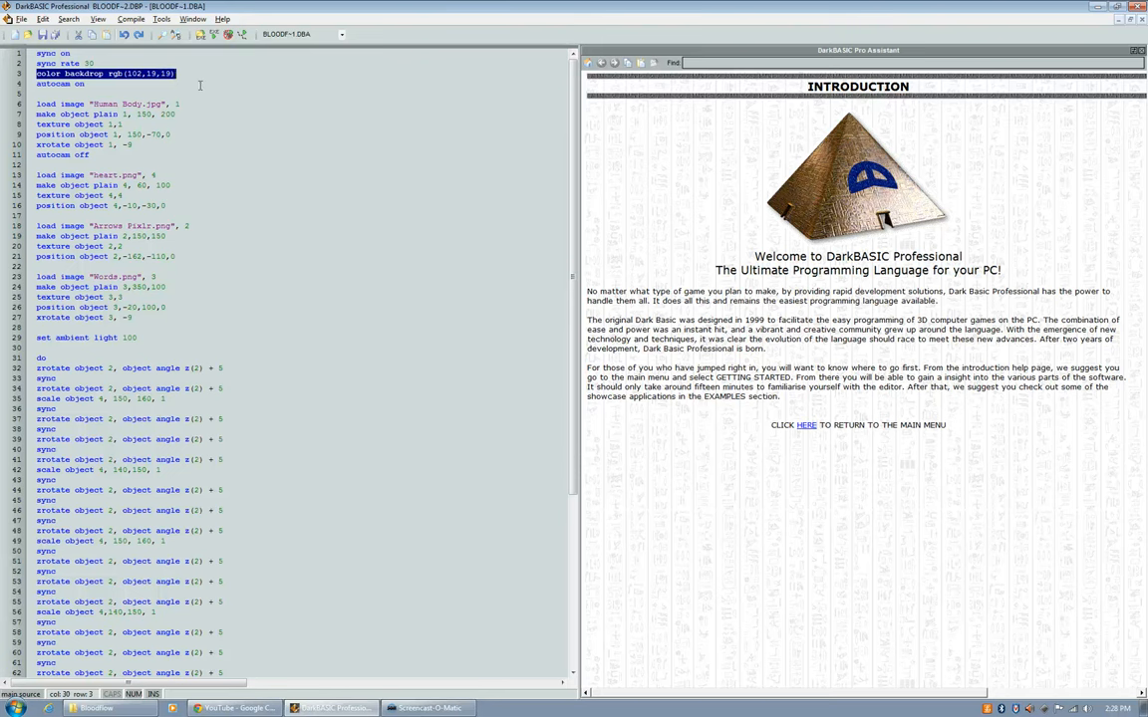
Browse the Bloodflow project folder and select the Human Body image file.
click(84, 83)
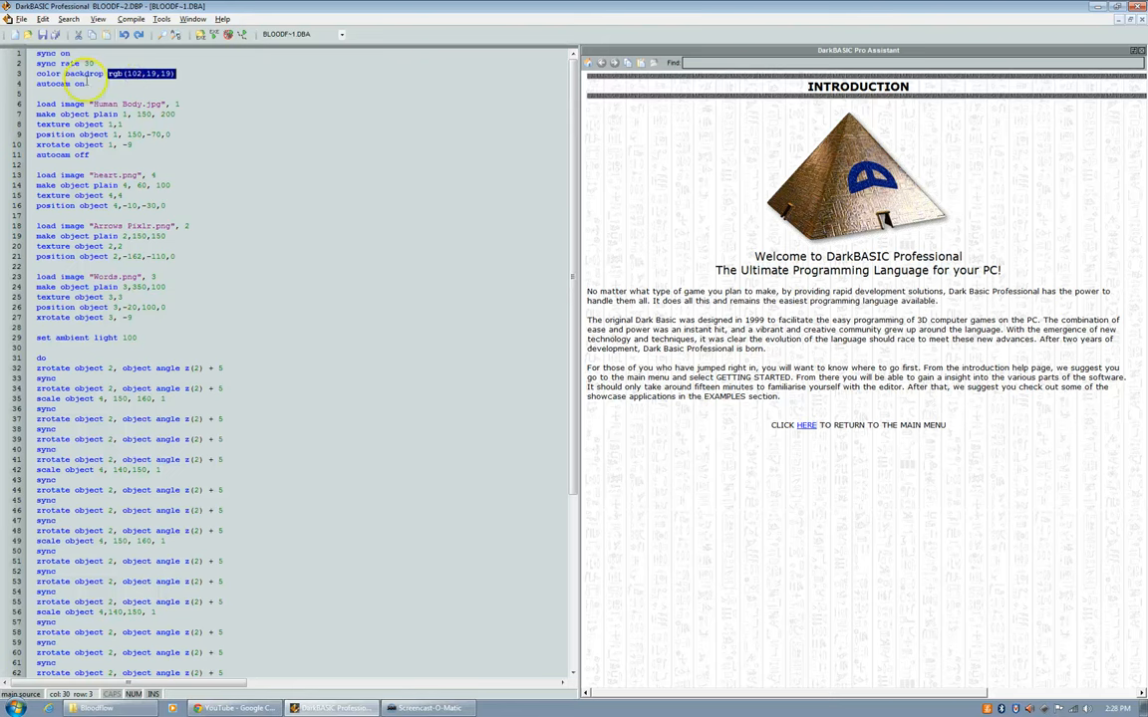
double_click(52, 84)
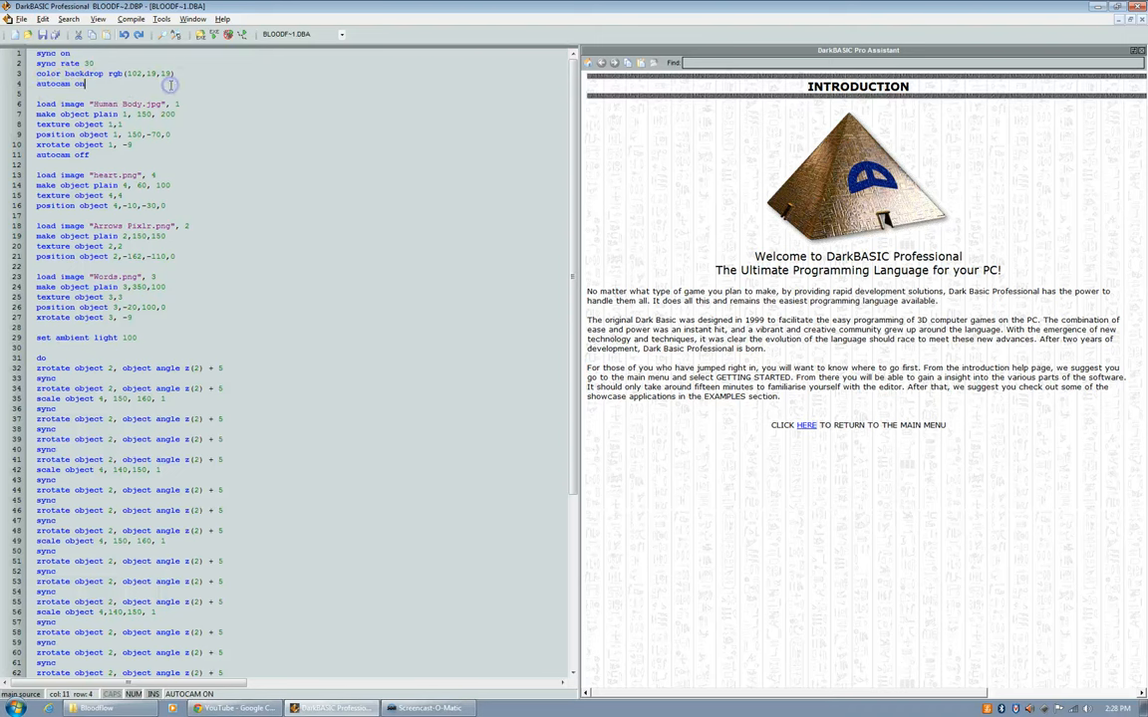
mouse_move(170, 84)
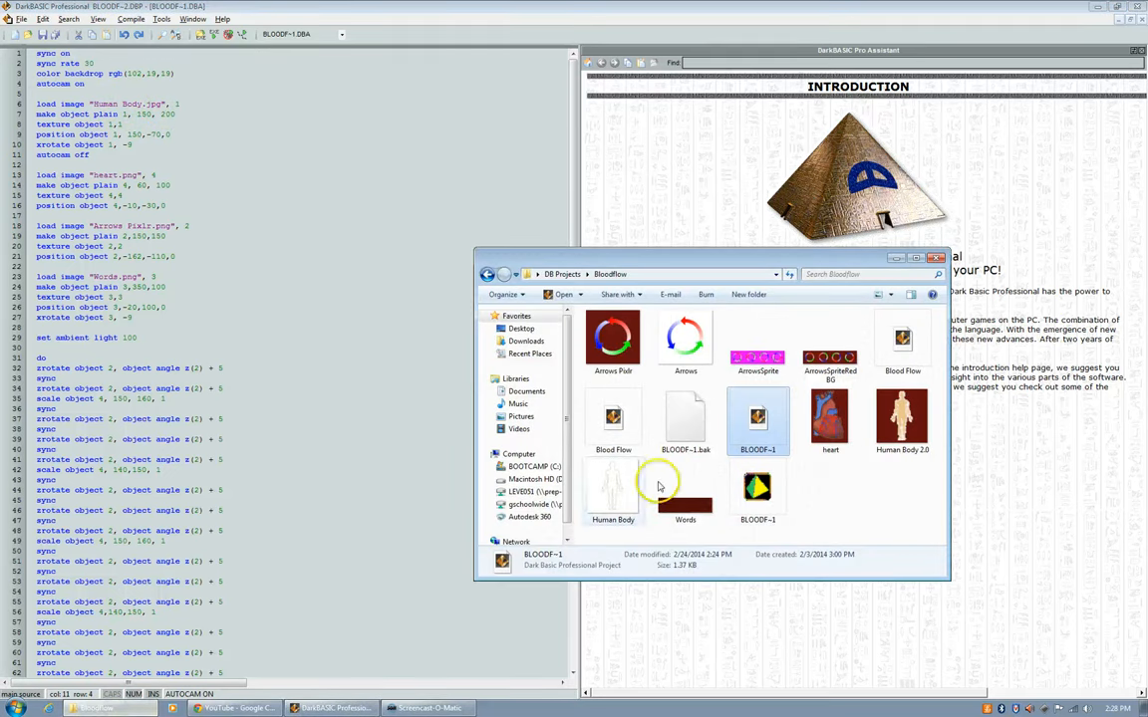
mouse_move(857, 468)
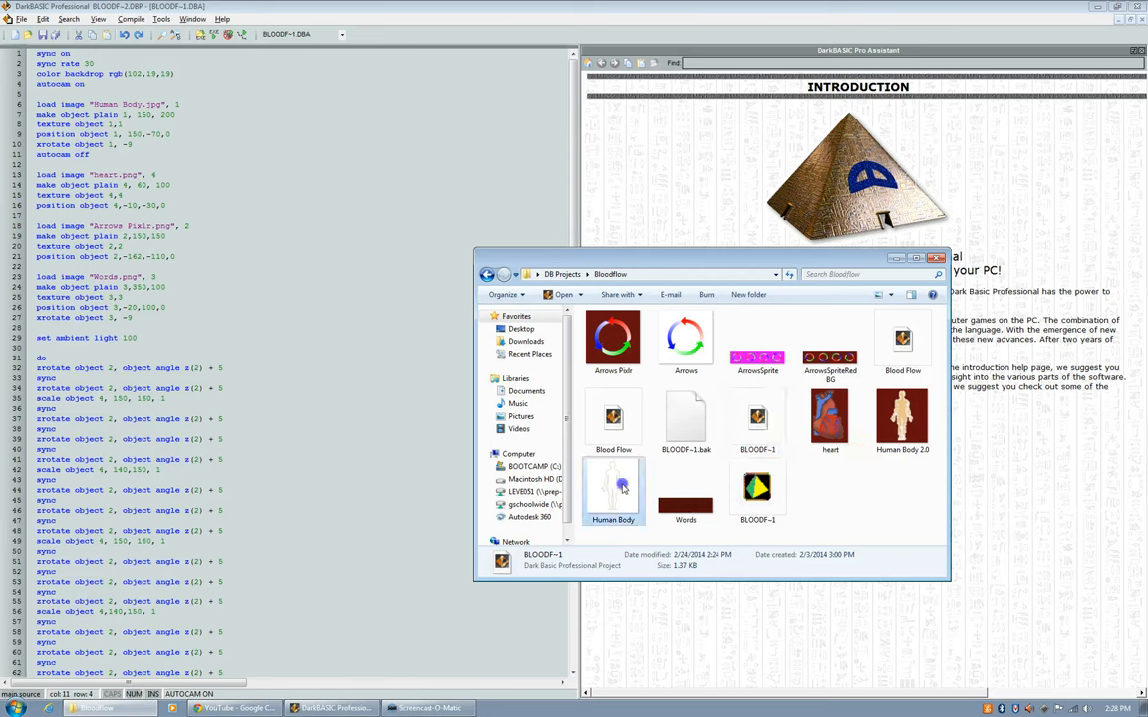
click(613, 488)
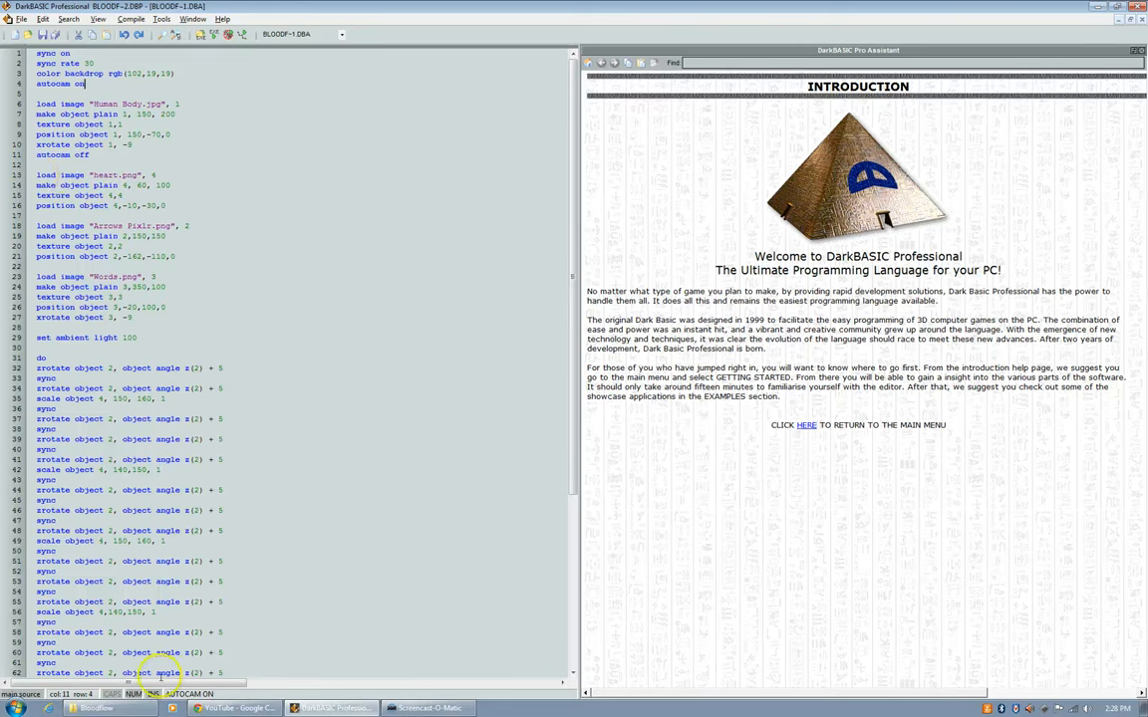
click(96, 707)
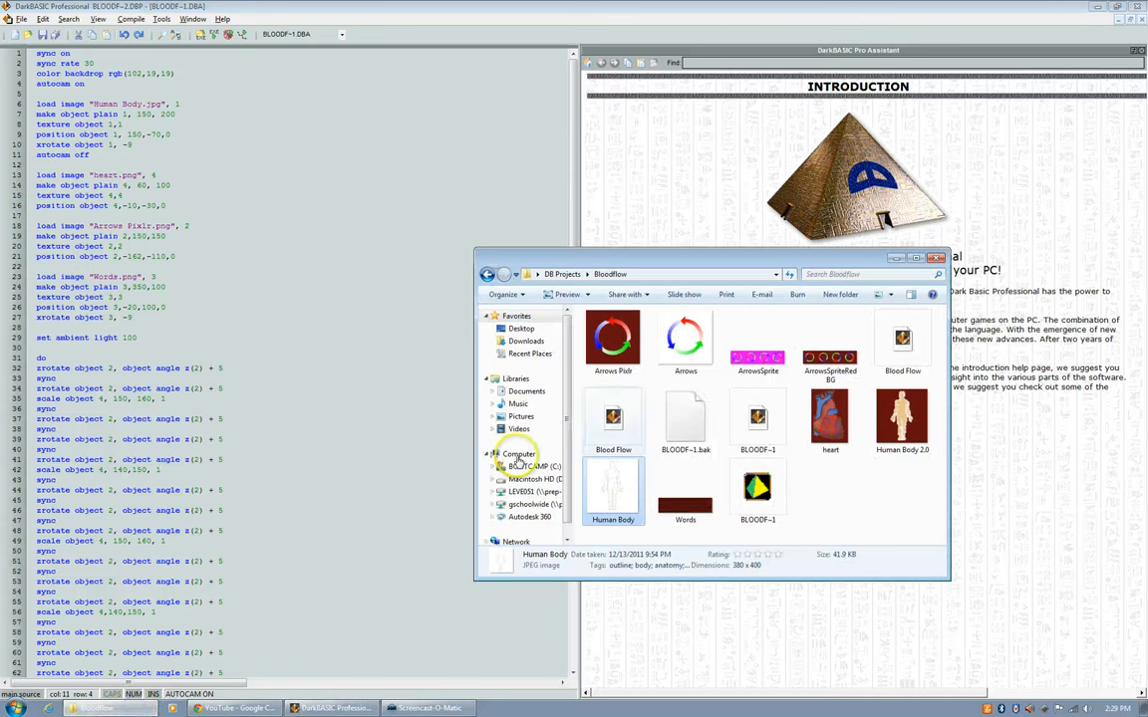
mouse_move(830, 418)
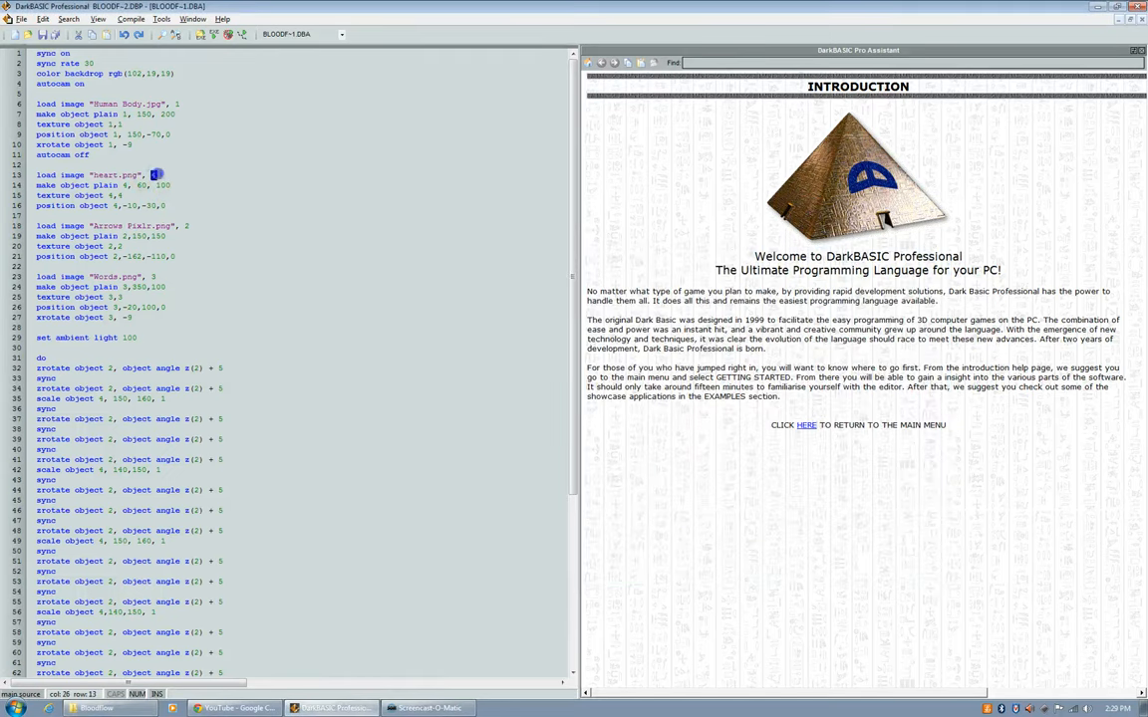
mouse_move(220, 176)
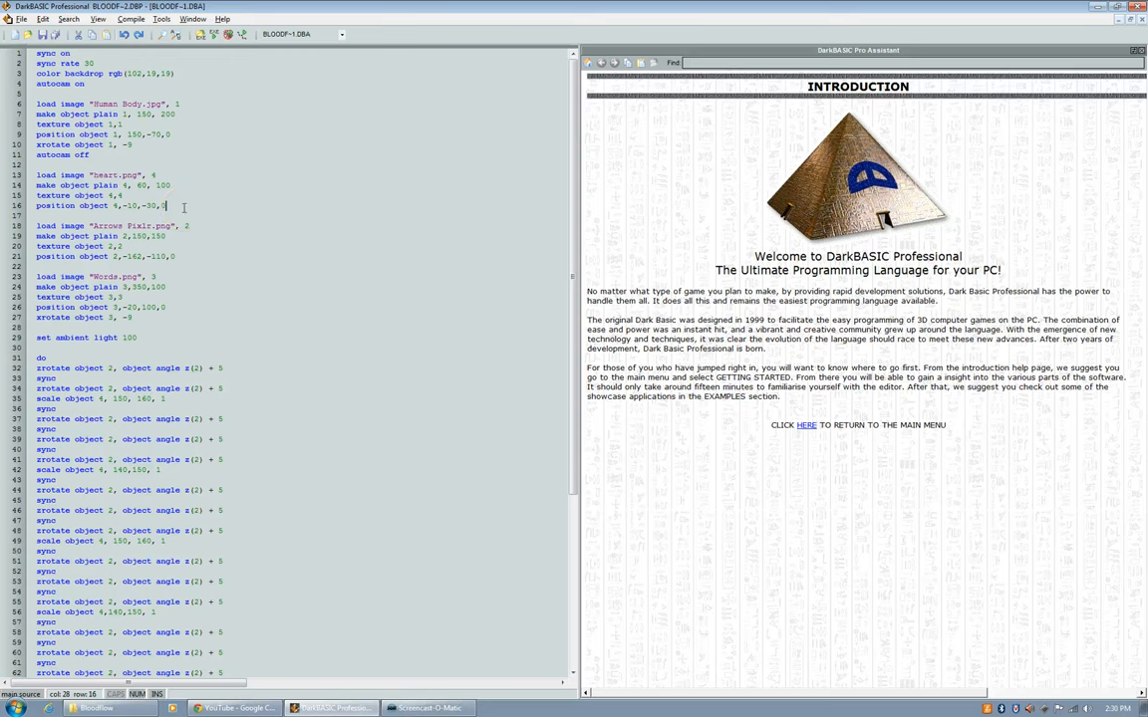
mouse_move(405, 240)
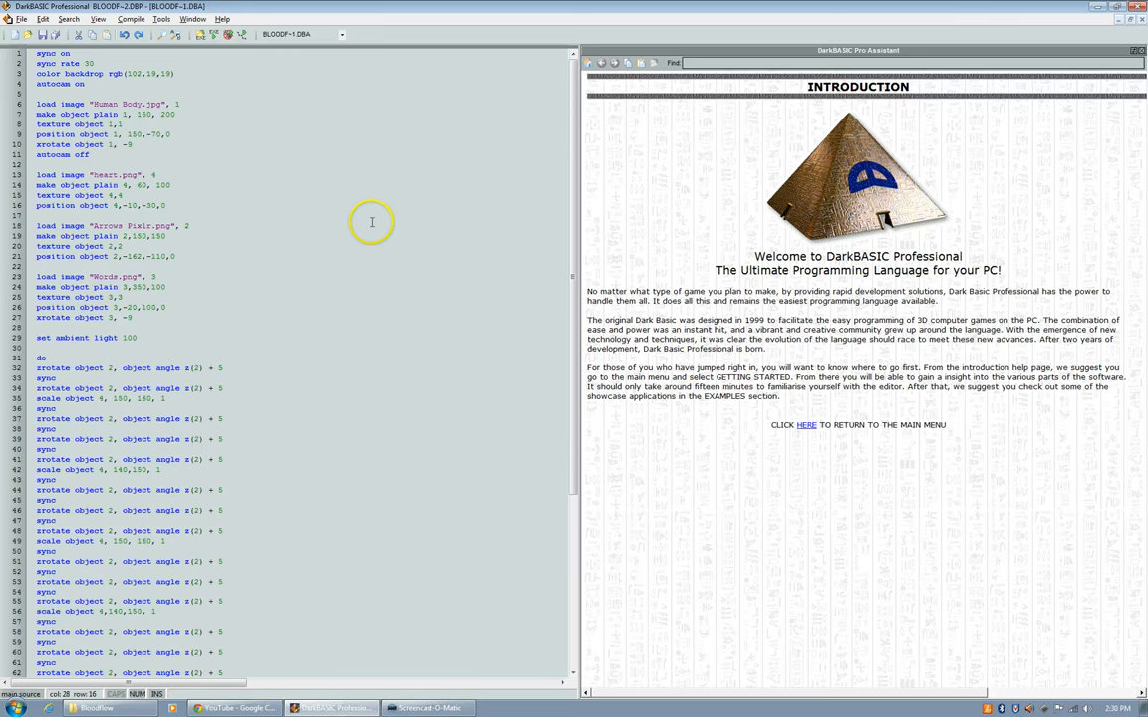
mouse_move(224, 204)
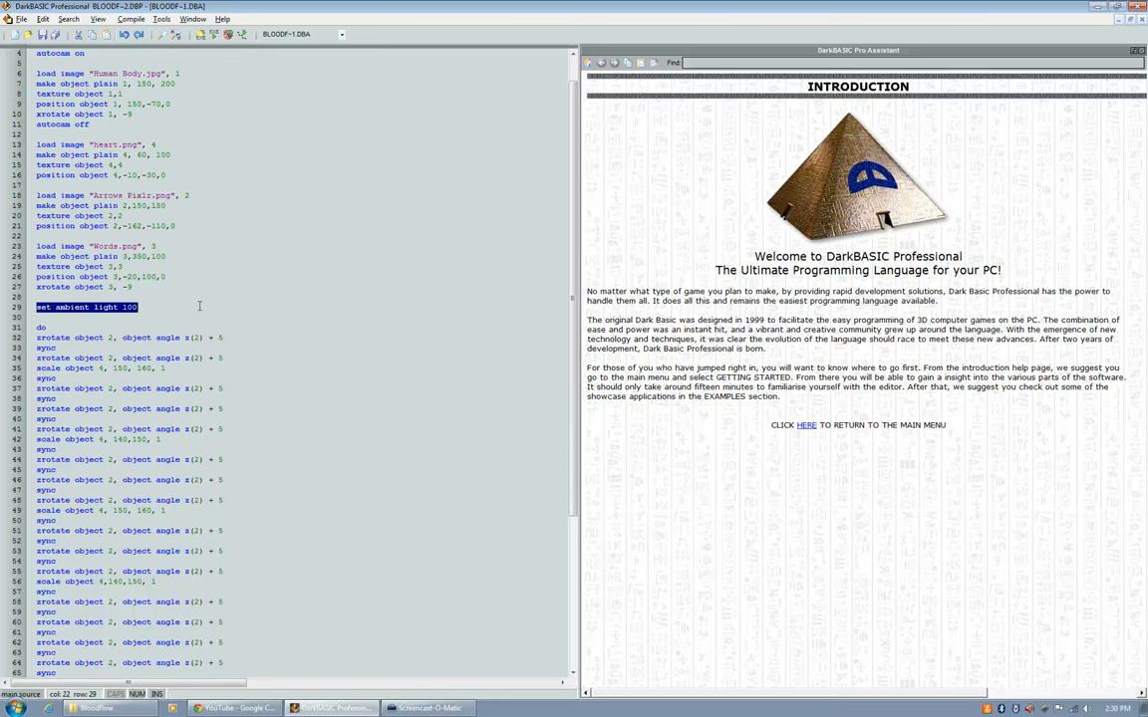
mouse_move(348, 309)
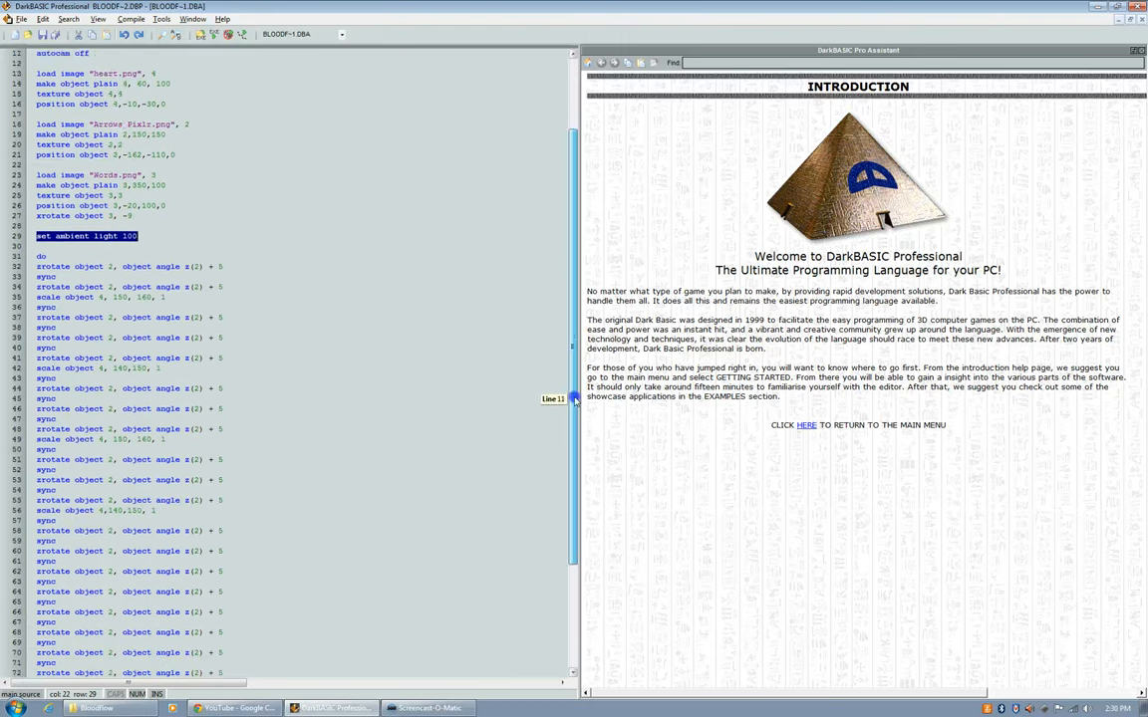
scroll(down, 3)
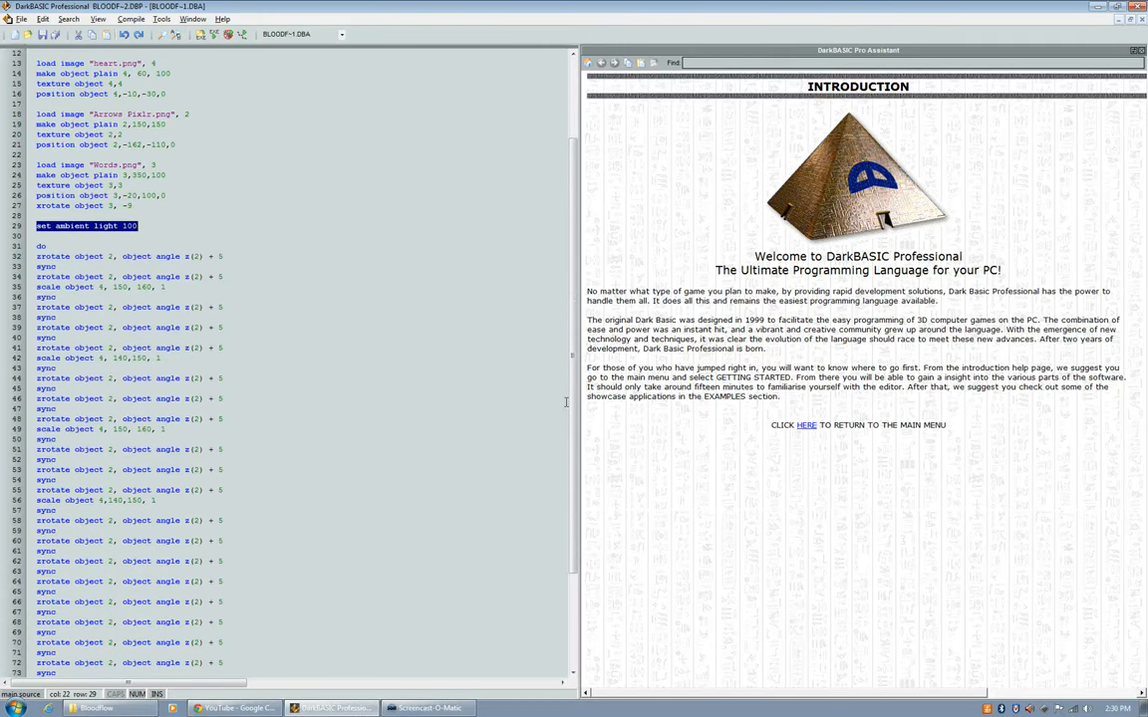
mouse_move(295, 217)
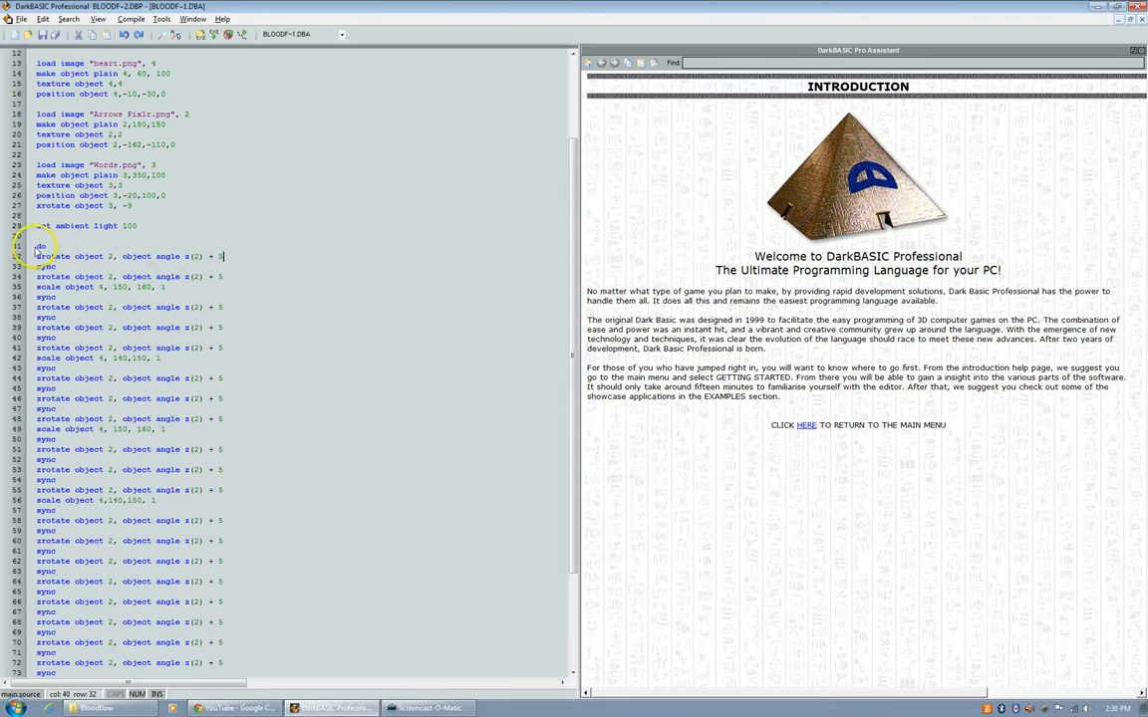
drag(571, 246, 571, 503)
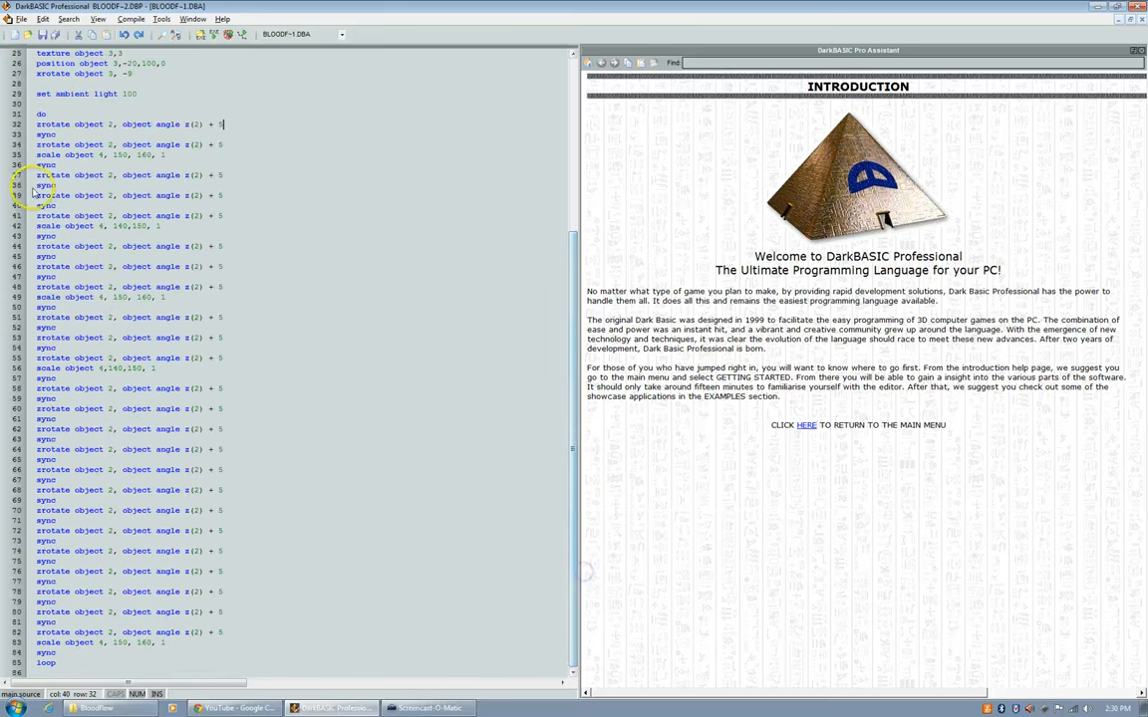
double_click(40, 114)
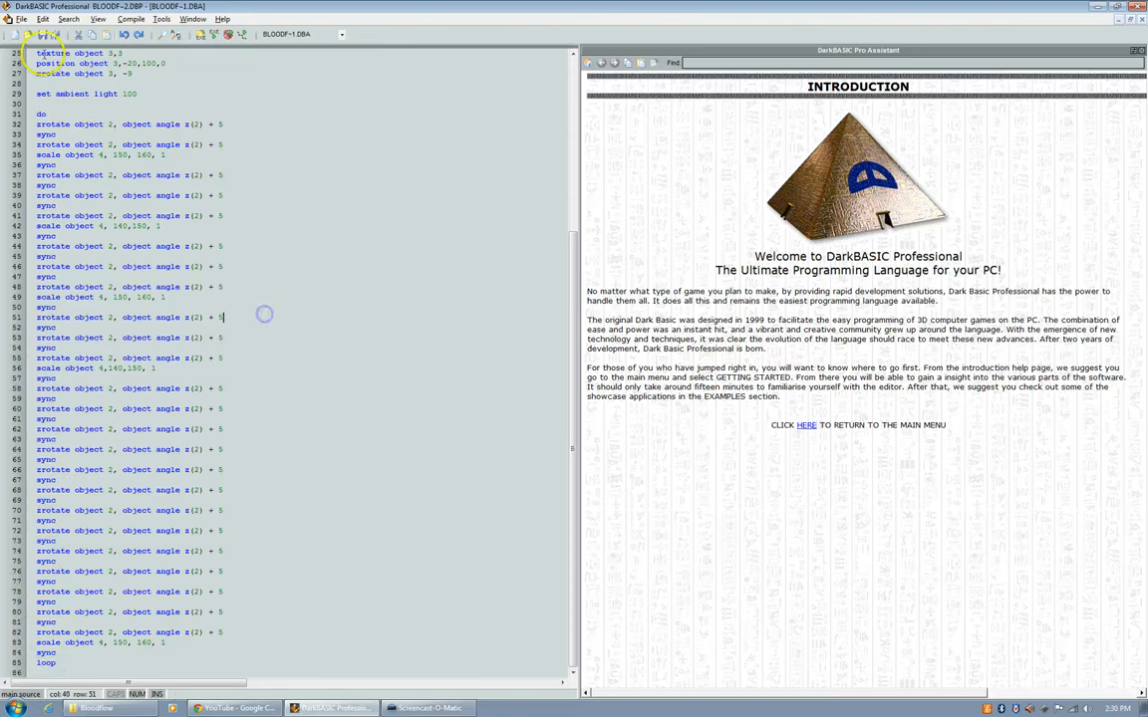
mouse_move(148, 386)
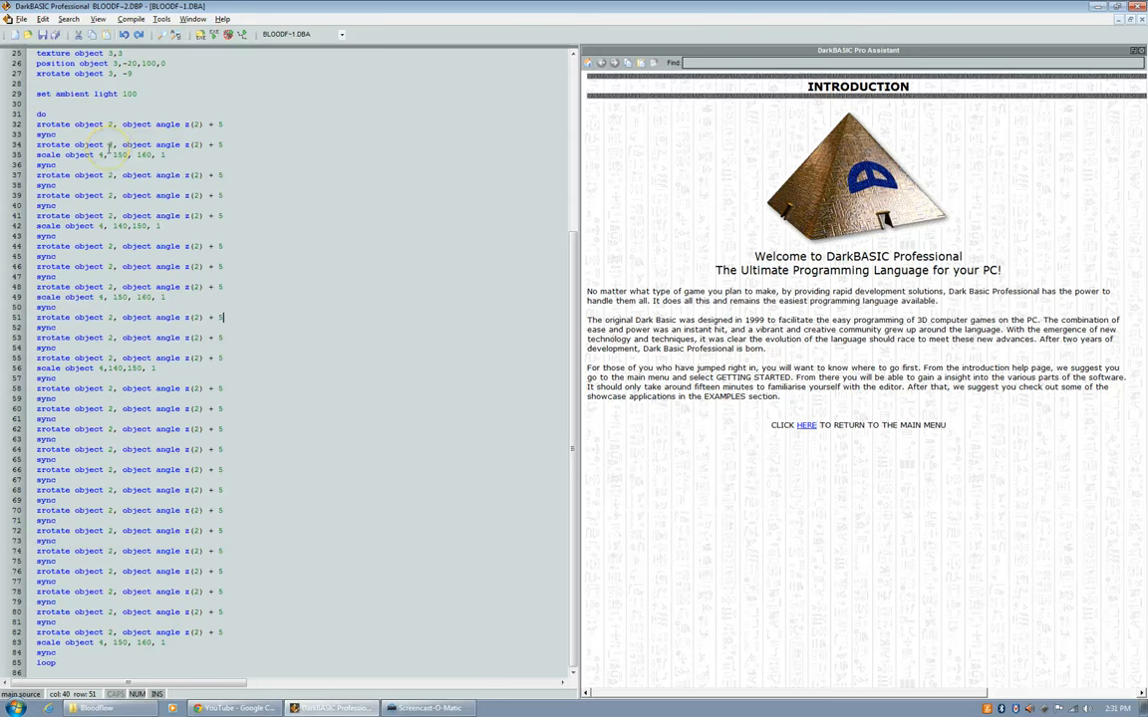
mouse_move(307, 177)
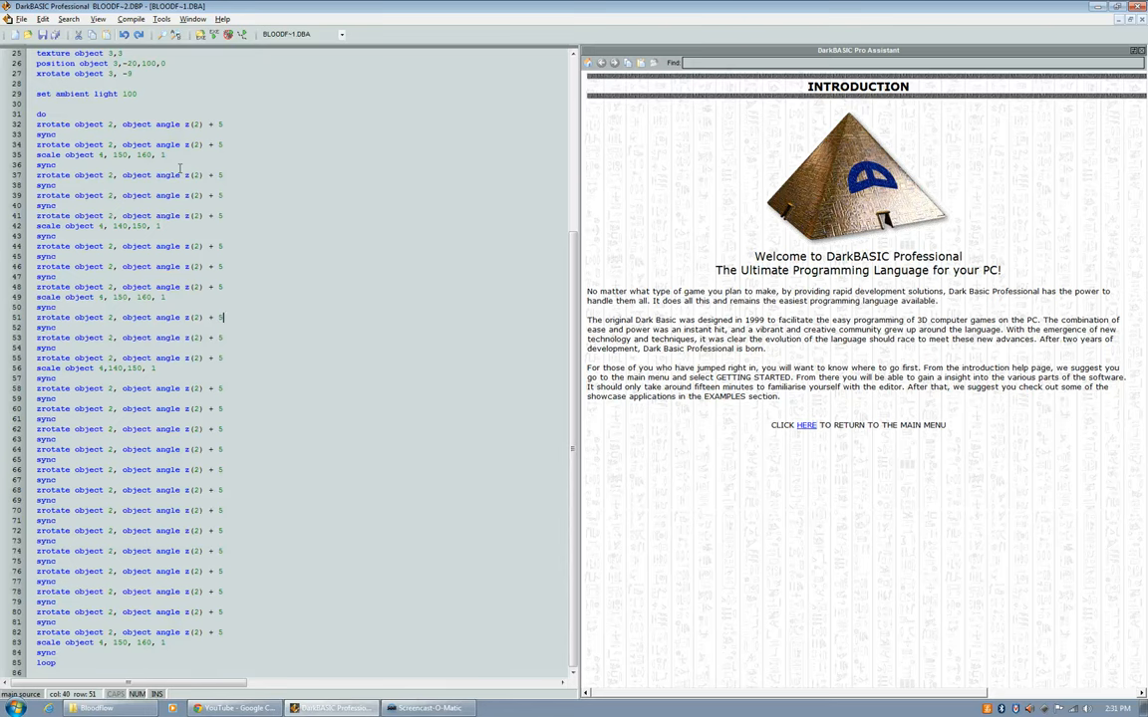
mouse_move(128, 176)
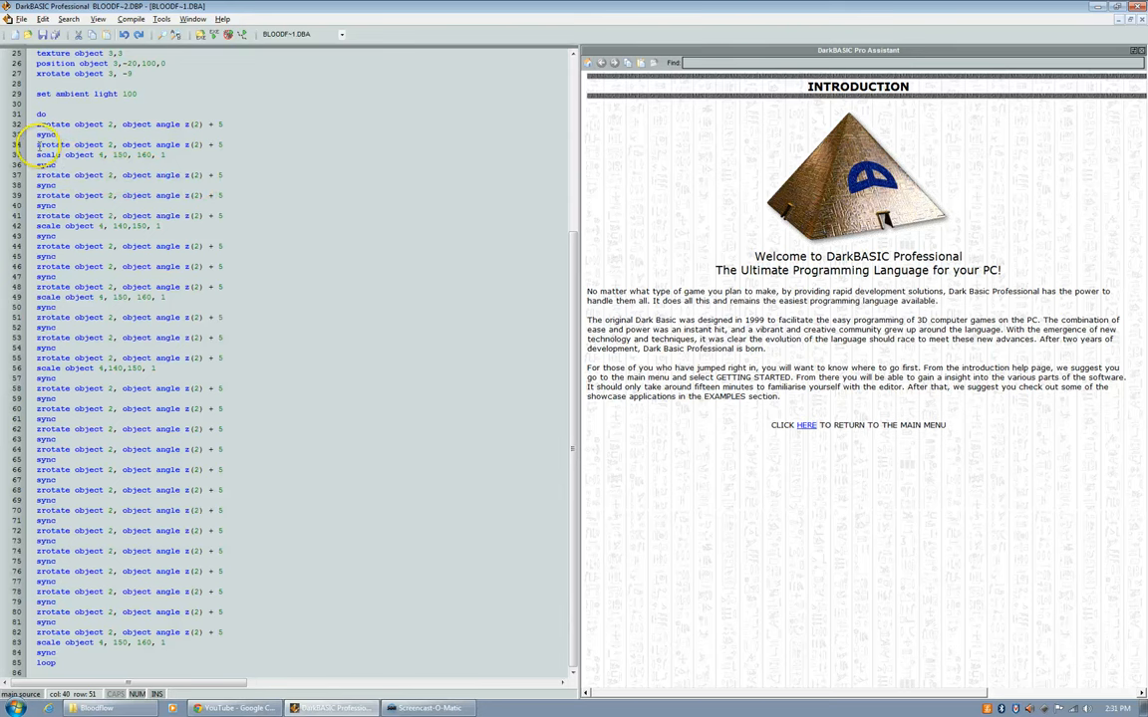
drag(45, 155, 154, 145)
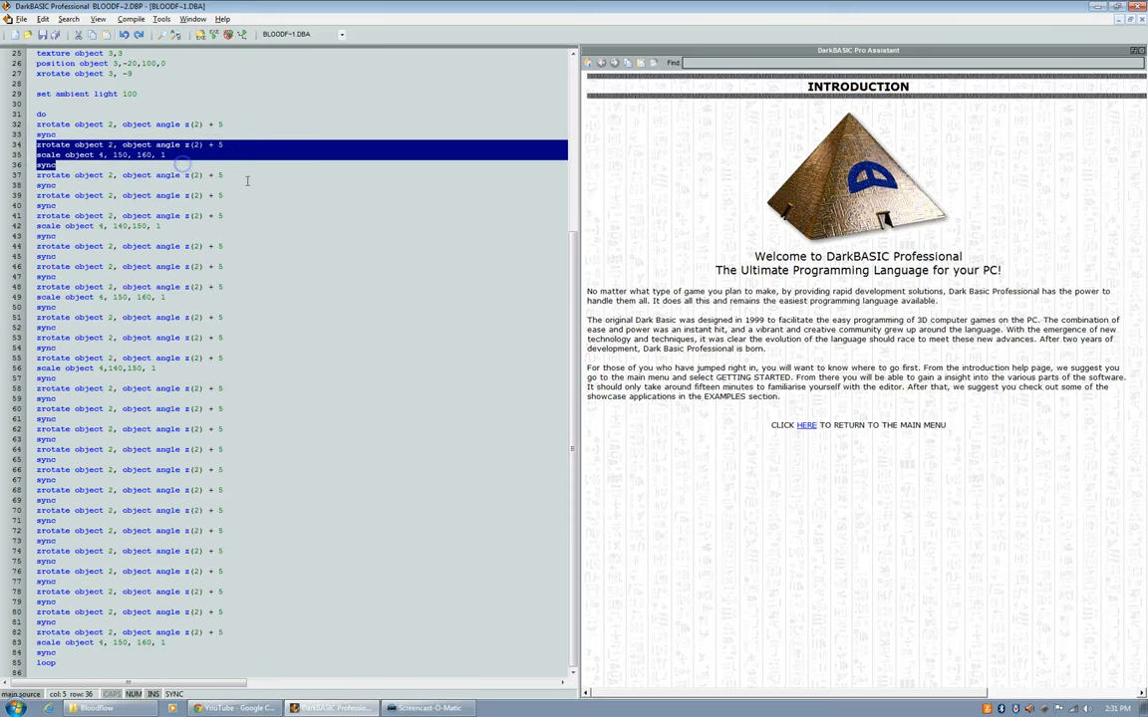
mouse_move(240, 194)
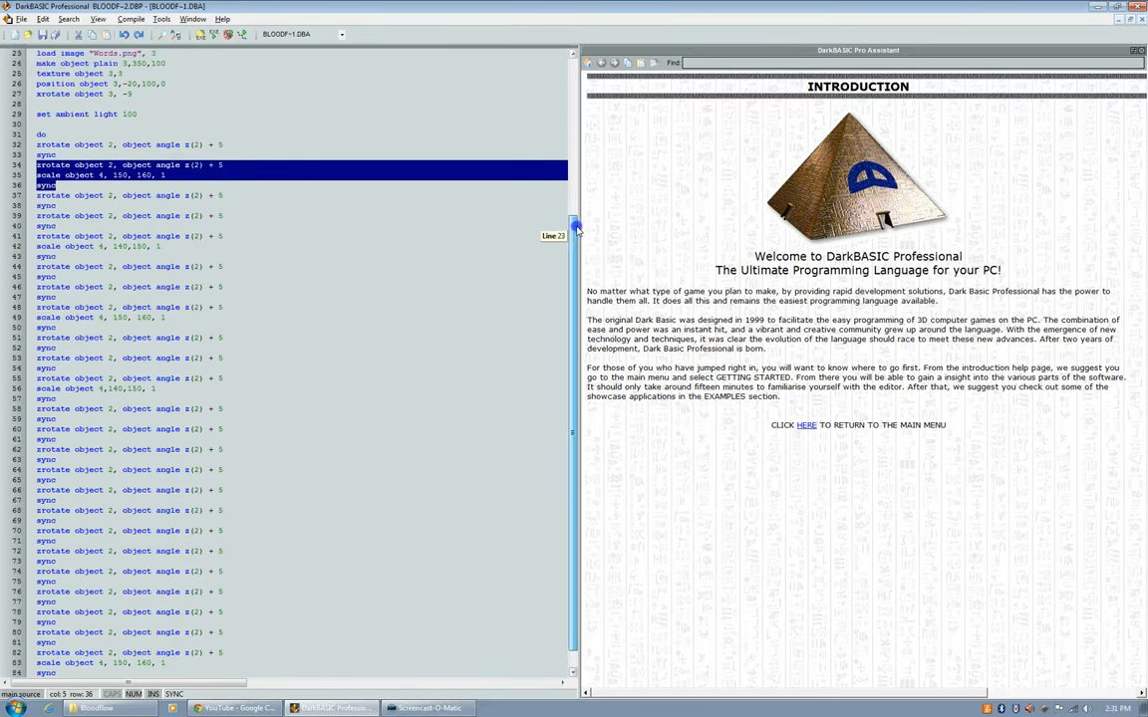
mouse_move(311, 188)
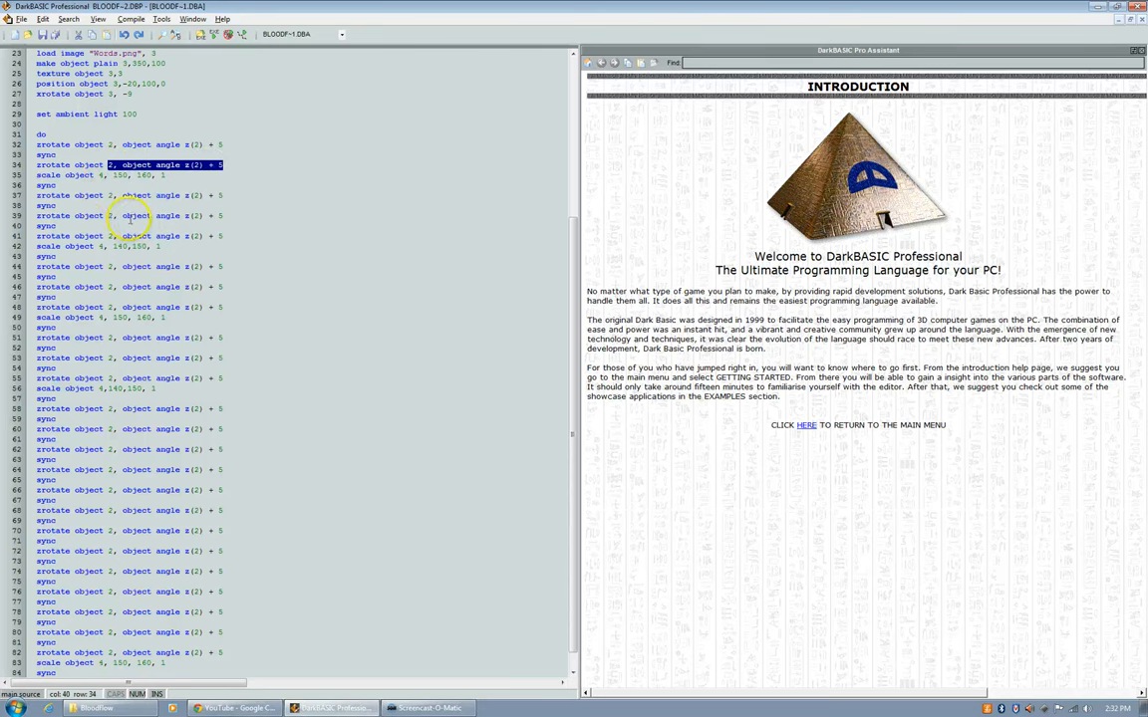
mouse_move(194, 215)
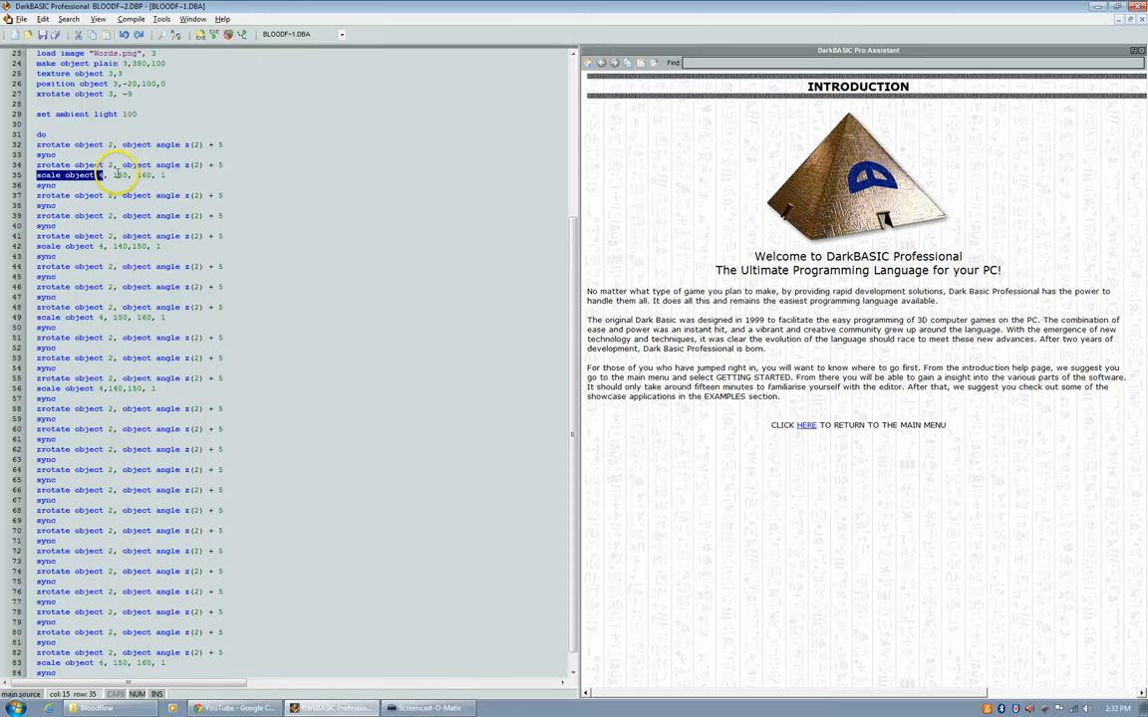
mouse_move(117, 174)
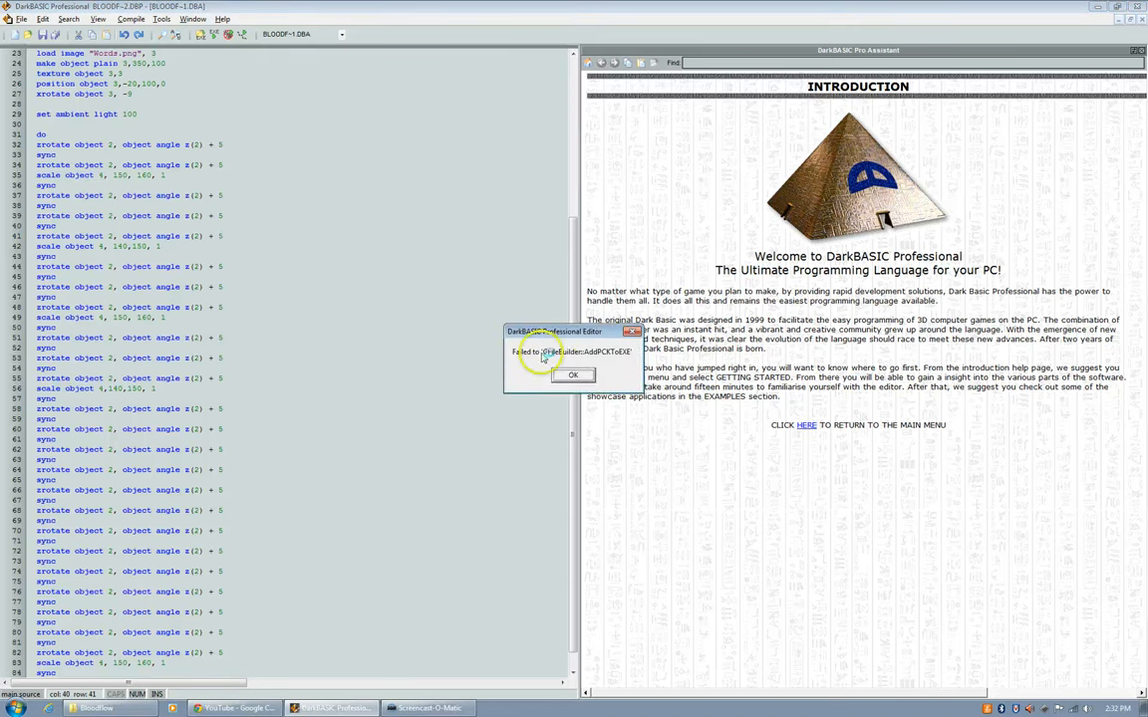
Dismiss the 'Failed to AddPCKToEXE' build error with OK.
click(571, 375)
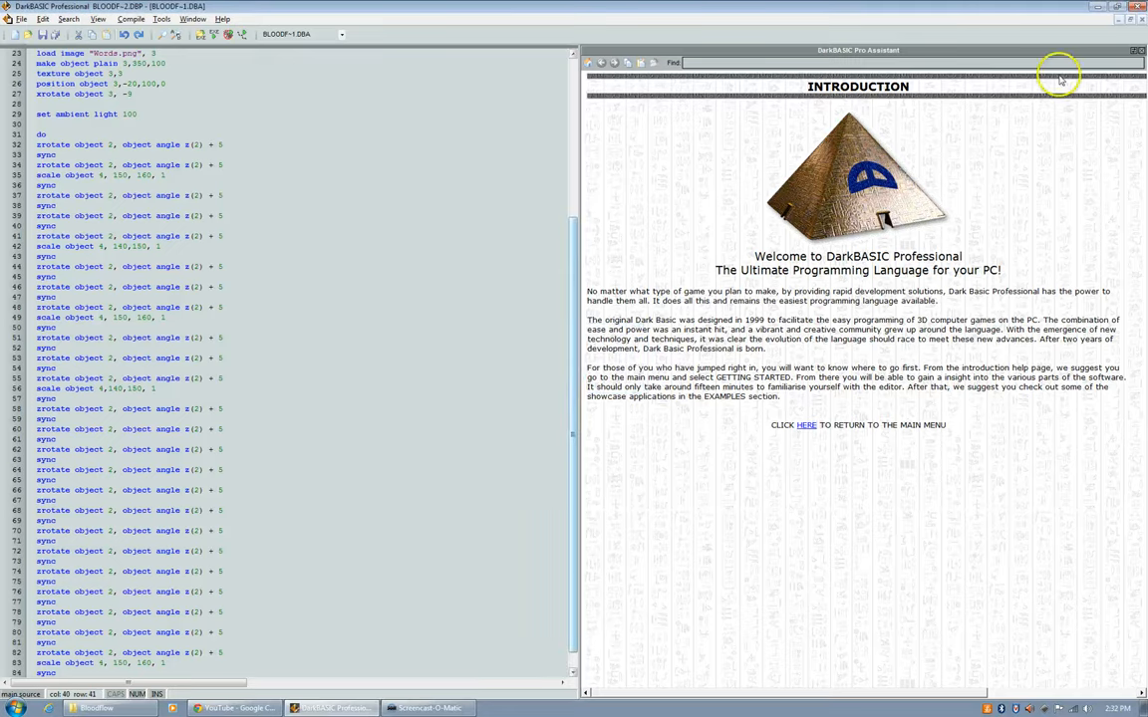